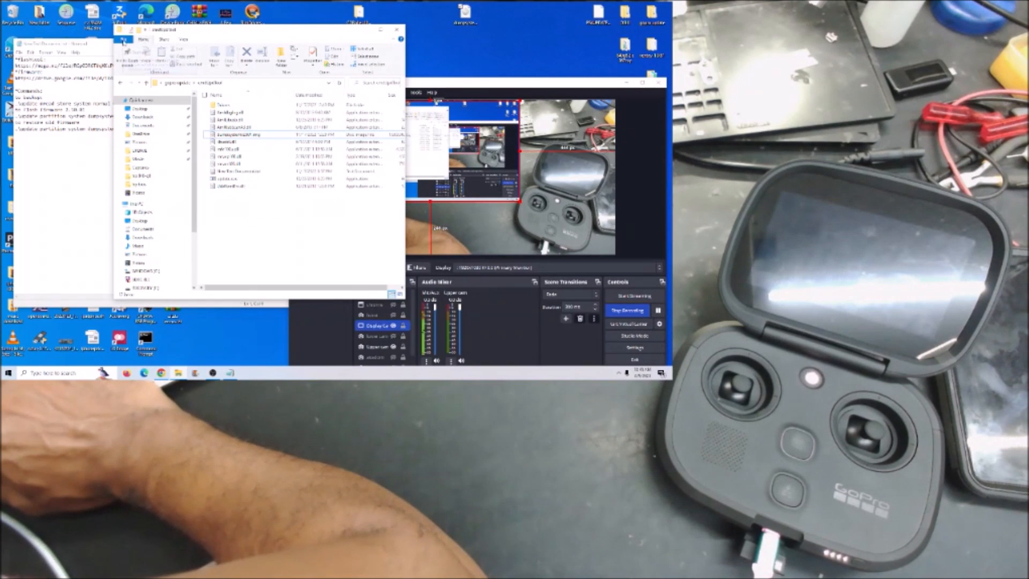
Launch an administrator PowerShell in the platform-tools folder from the File menu
click(129, 39)
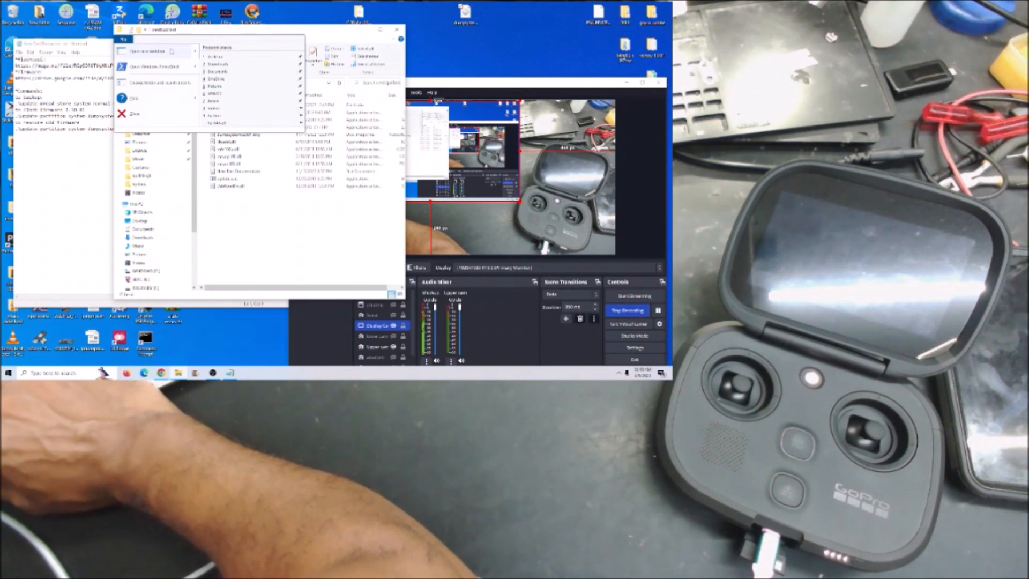
mouse_move(156, 69)
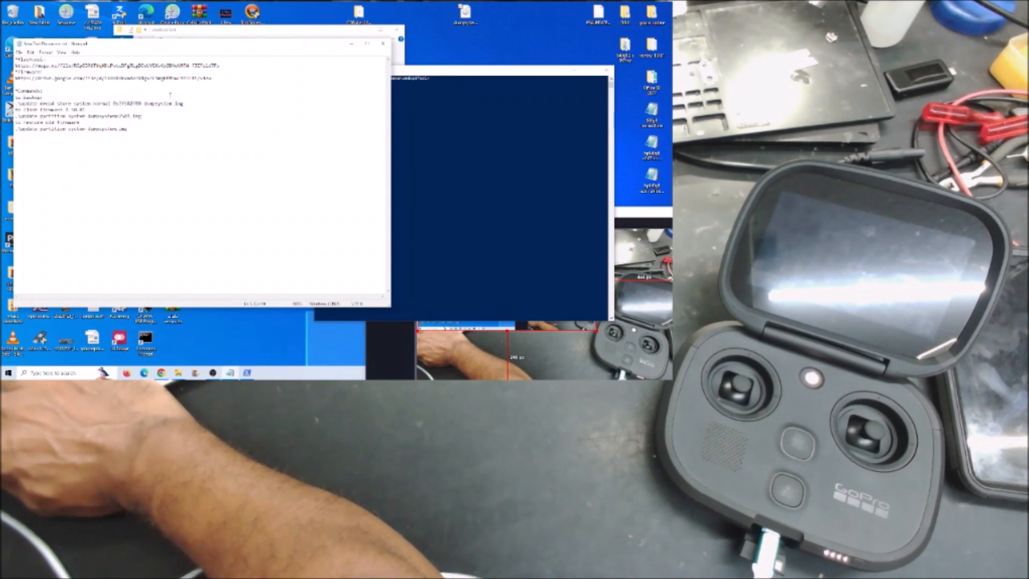
Select the first fastboot command line in the notes and copy it
double_click(81, 104)
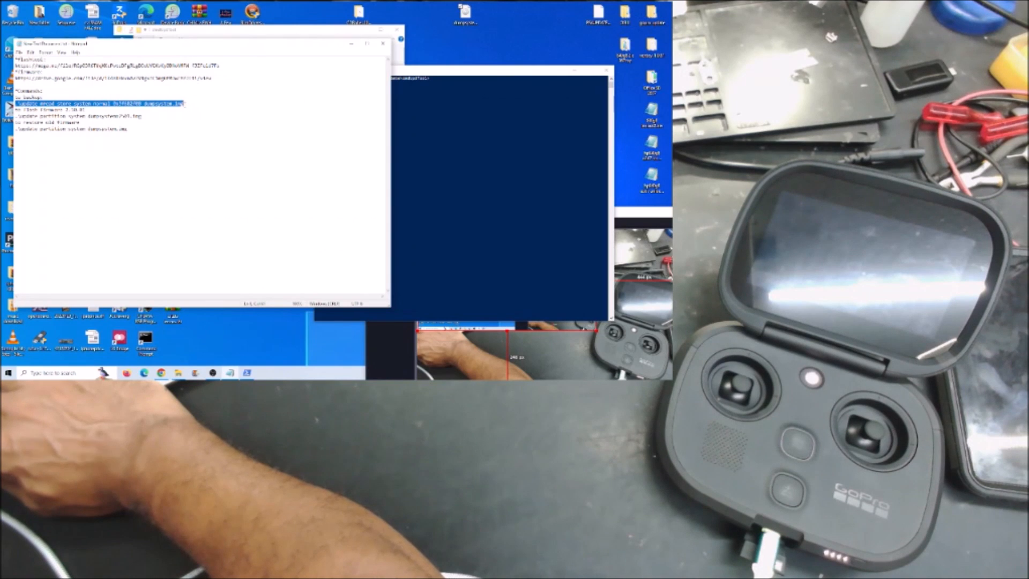
right_click(70, 102)
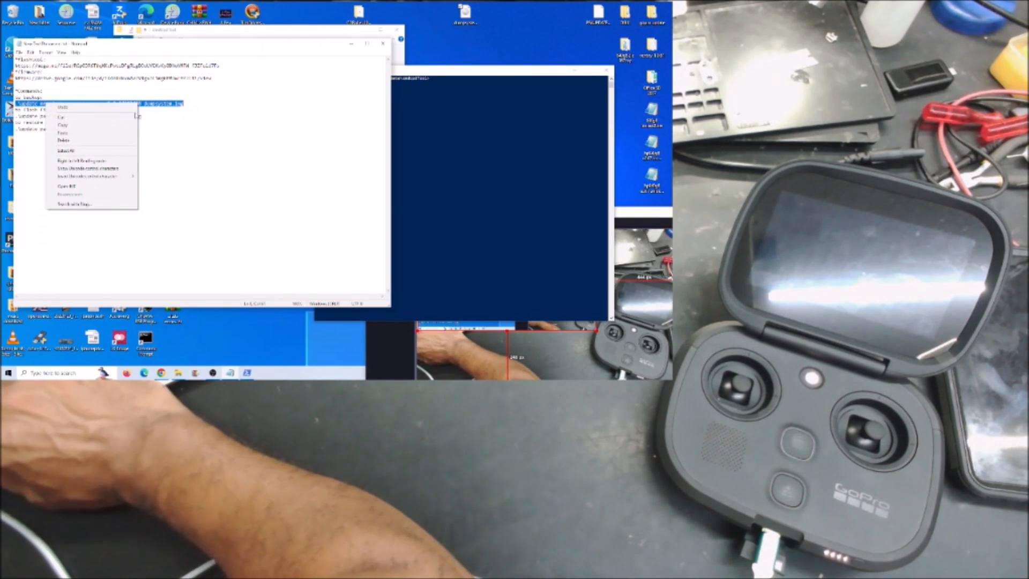